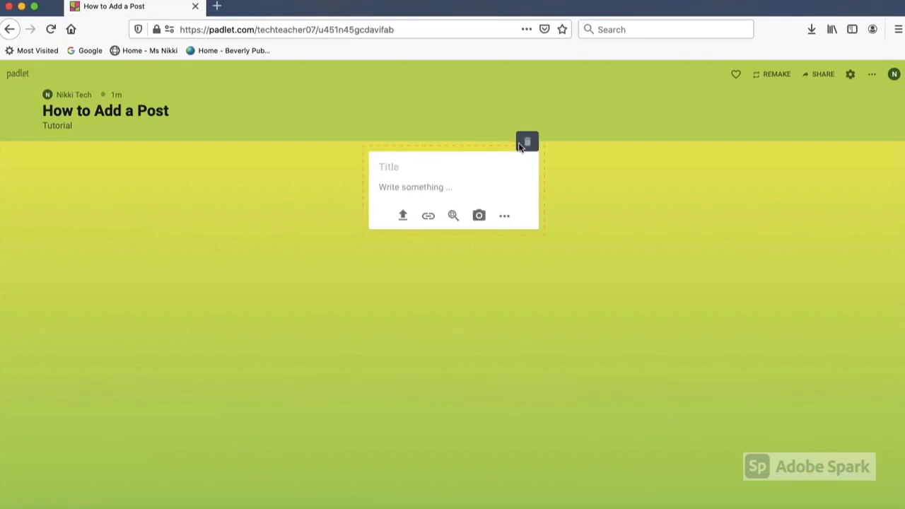
Title the post '1. Text' and write 'Magic Milk Experiment' as its body
{"action": "left_click", "coordinate": [527, 141]}
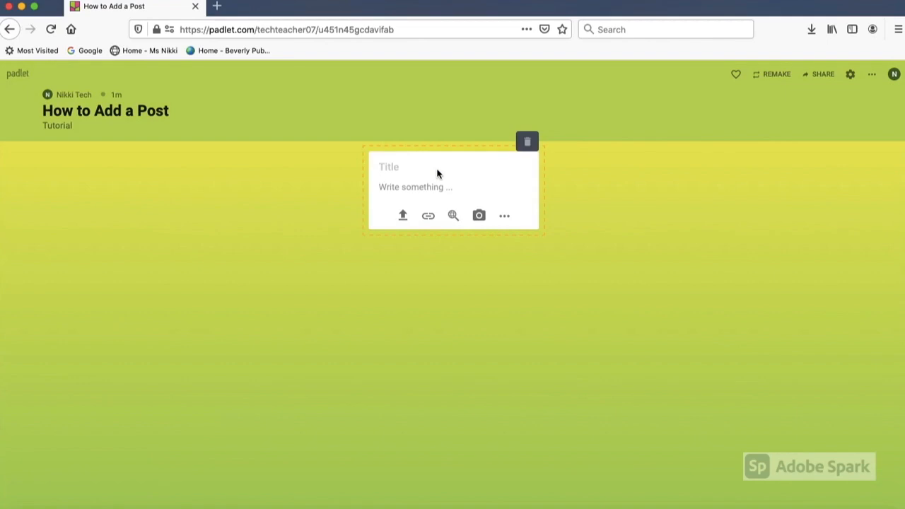
{"action": "mouse_move", "coordinate": [567, 478]}
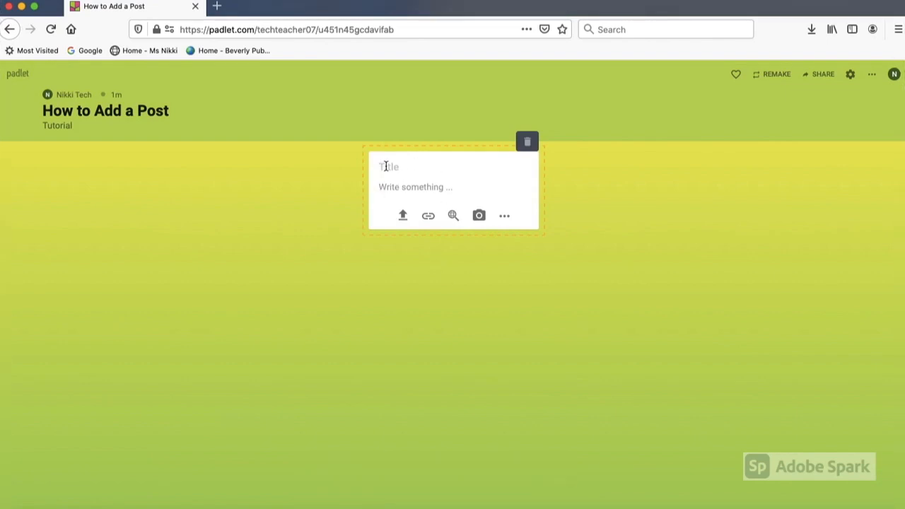
{"action": "type", "text": "1."}
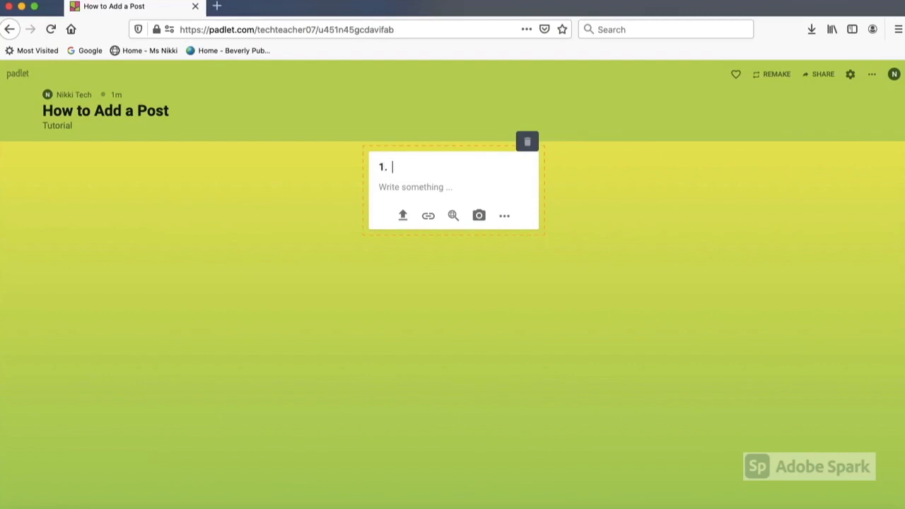
{"action": "type", "text": "Text"}
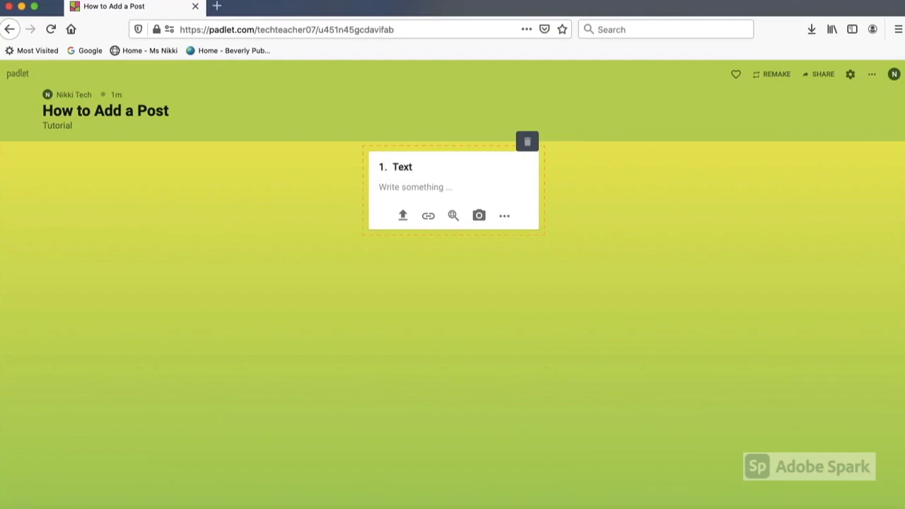
{"action": "type", "text": "Mag"}
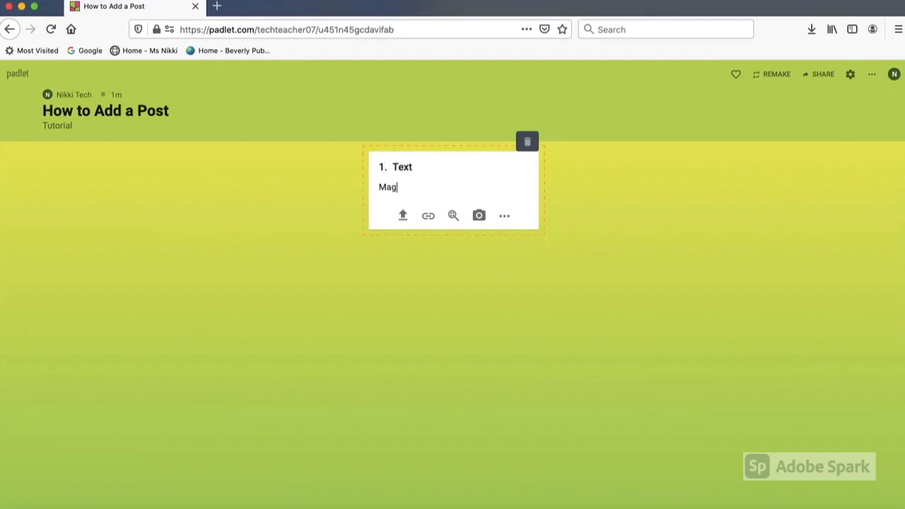
{"action": "type", "text": "ic Milk"}
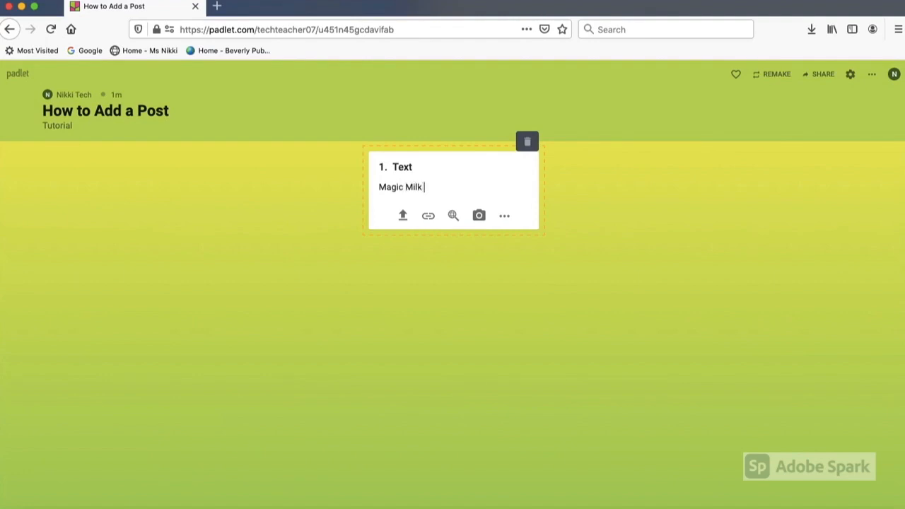
{"action": "type", "text": "Experiment"}
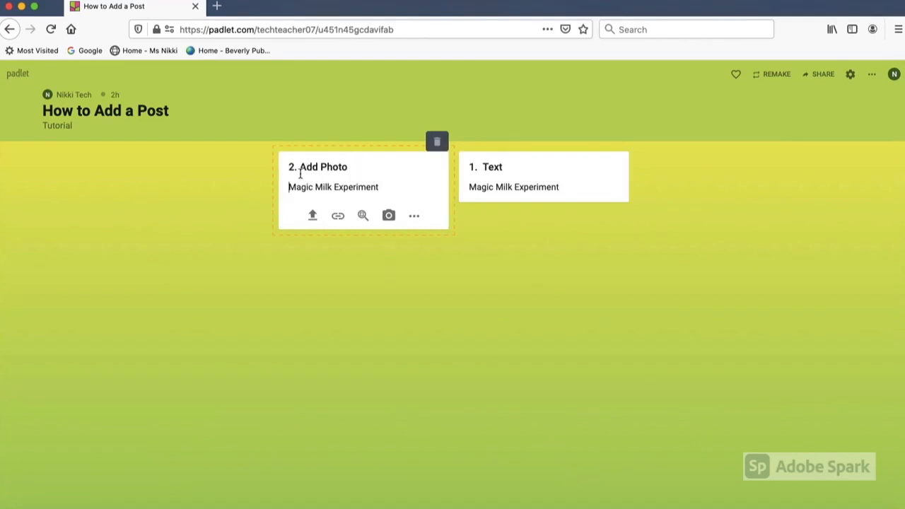
{"action": "mouse_move", "coordinate": [312, 215]}
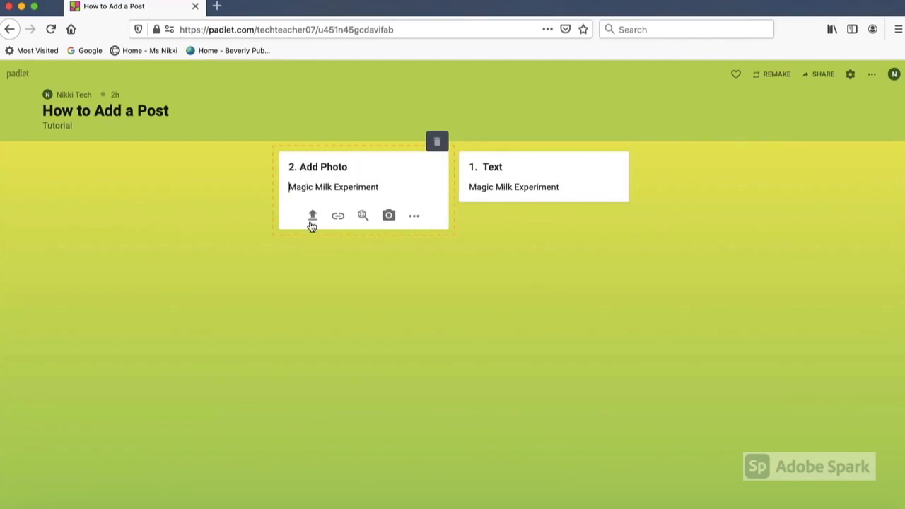
Upload the '2. Photo' file from the computer as the post's attachment
{"action": "left_click", "coordinate": [312, 215]}
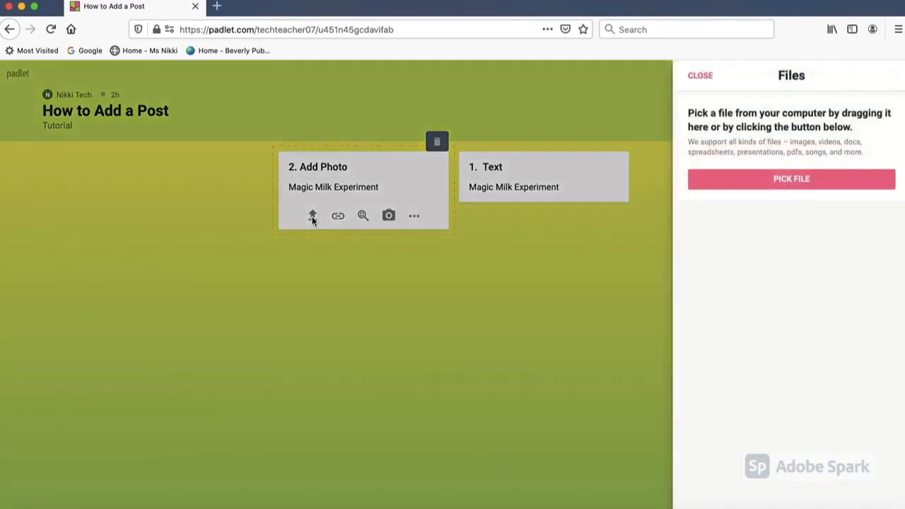
{"action": "left_click", "coordinate": [791, 178]}
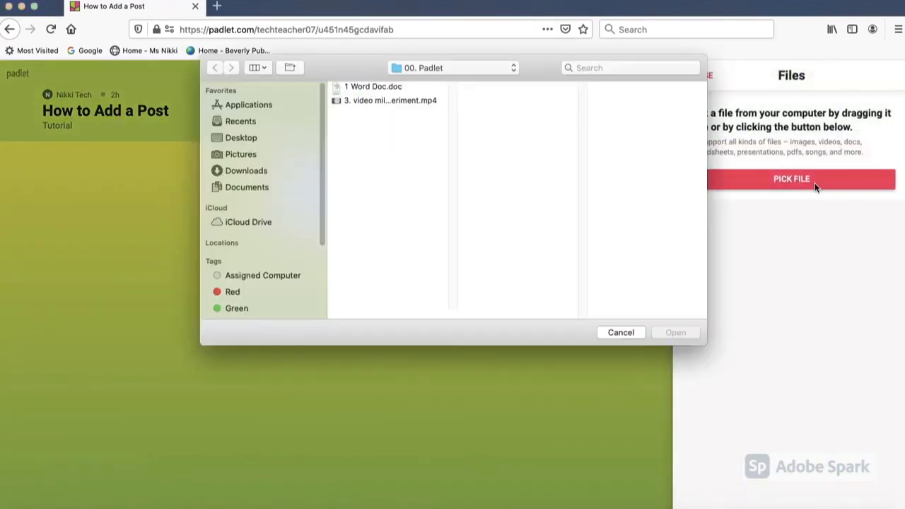
{"action": "left_click", "coordinate": [366, 97]}
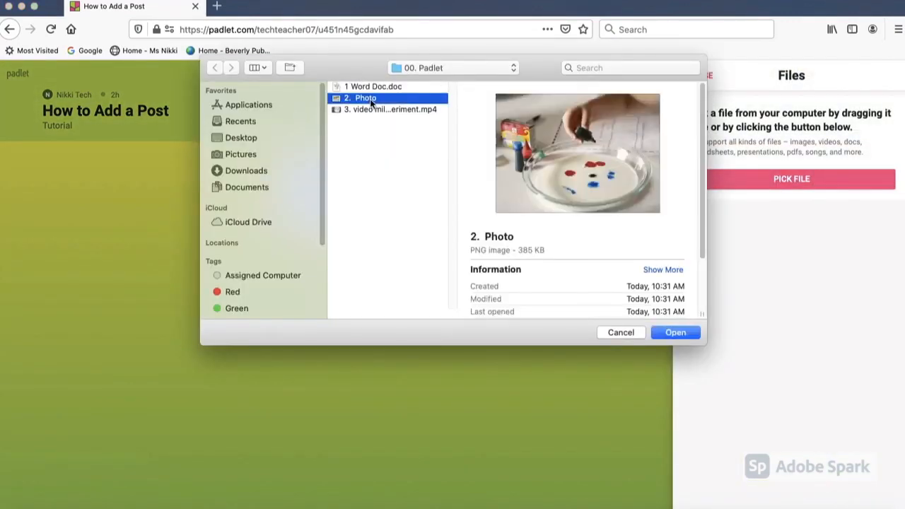
{"action": "left_click", "coordinate": [674, 332]}
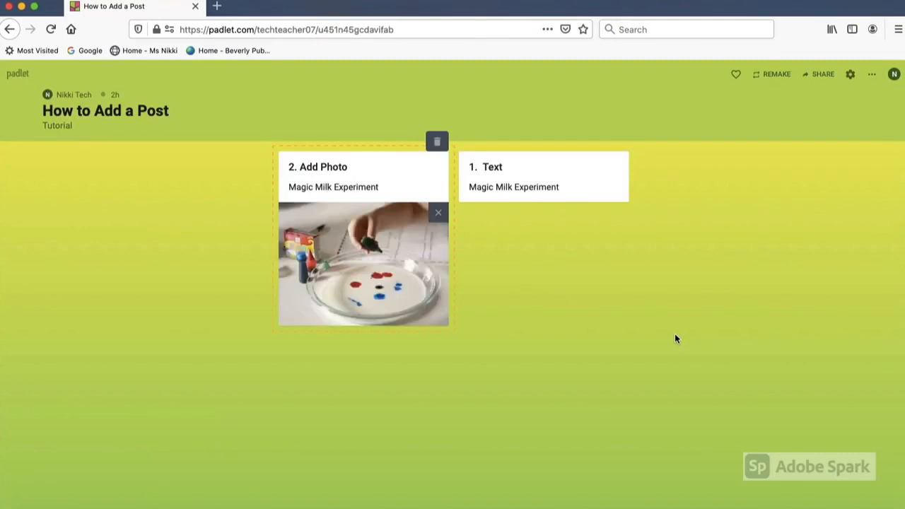
{"action": "mouse_move", "coordinate": [354, 293]}
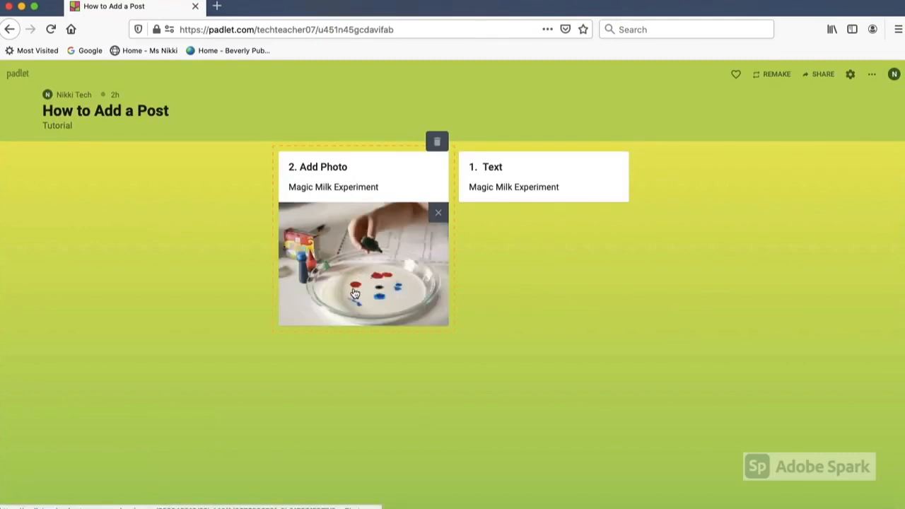
Preview the attached milk-experiment photo enlarged, then return to the wall
{"action": "left_click", "coordinate": [361, 283]}
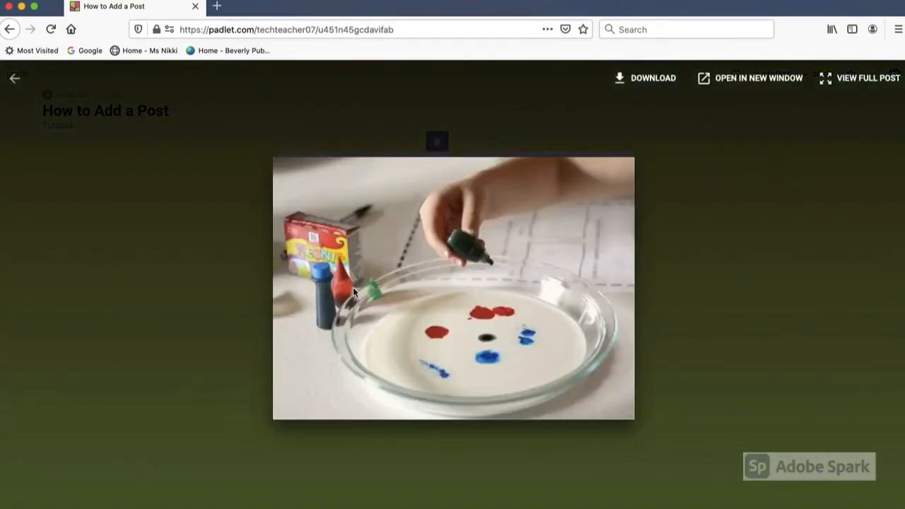
{"action": "left_click", "coordinate": [15, 78]}
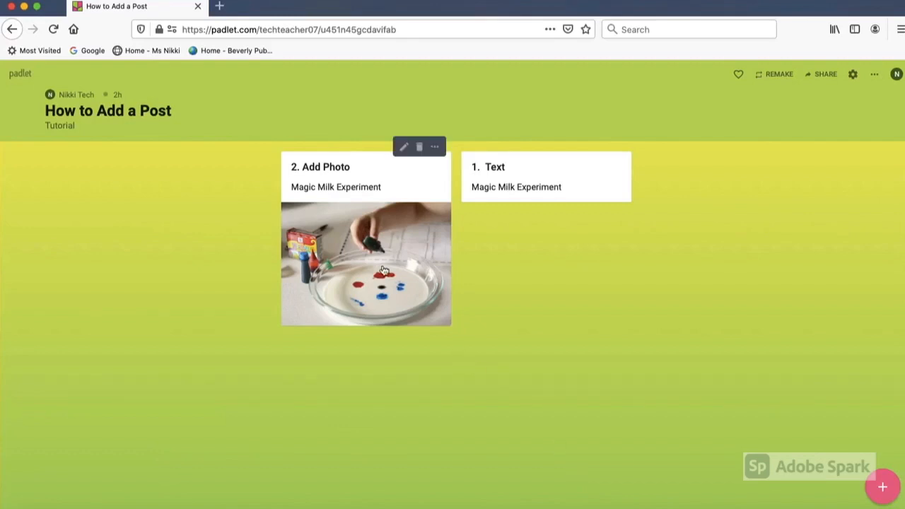
{"action": "mouse_move", "coordinate": [412, 195]}
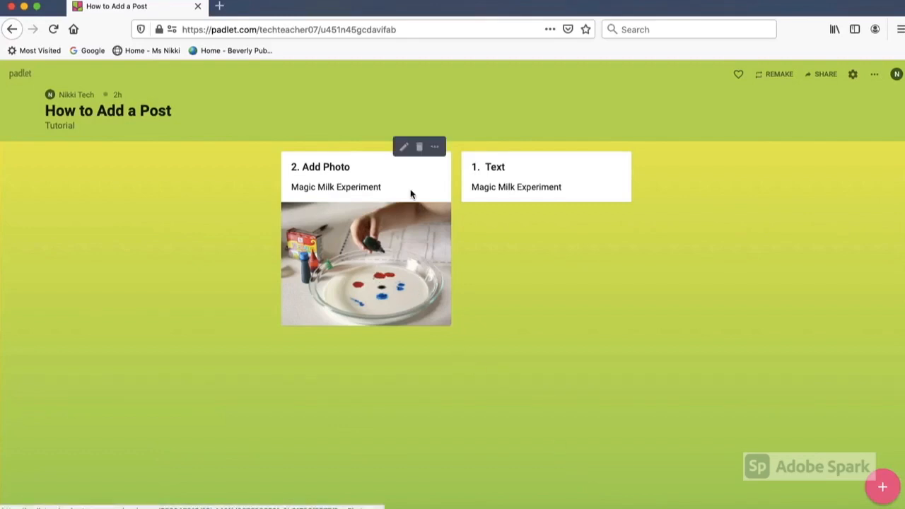
{"action": "mouse_move", "coordinate": [403, 149]}
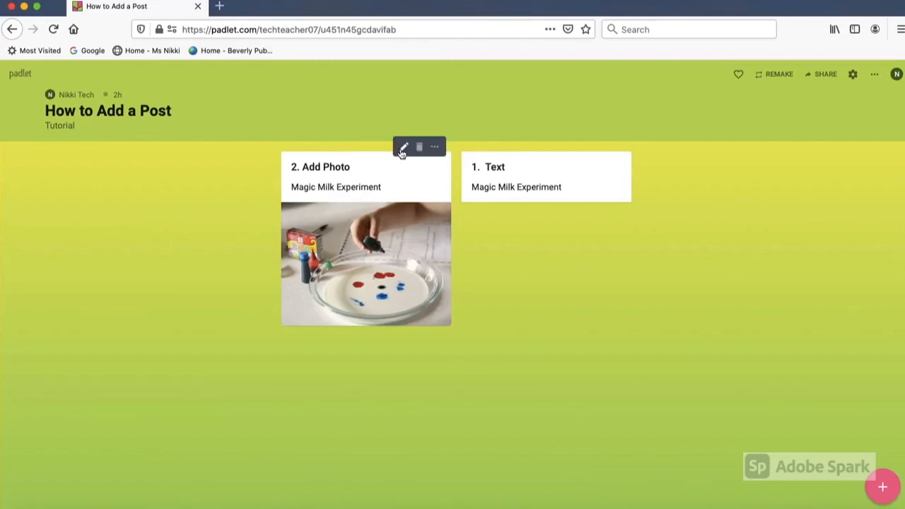
Reopen the '2. Add Photo' post for editing and remove its photo
{"action": "left_click", "coordinate": [403, 146]}
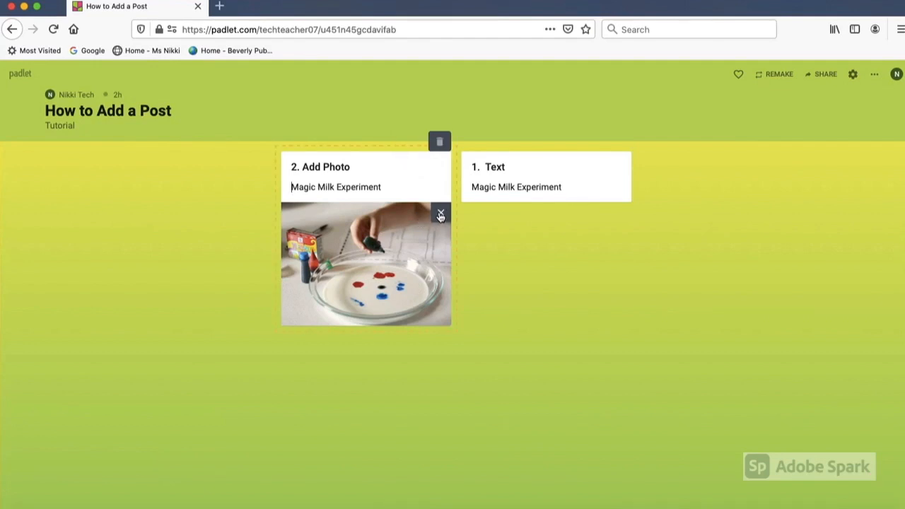
{"action": "left_click", "coordinate": [439, 214]}
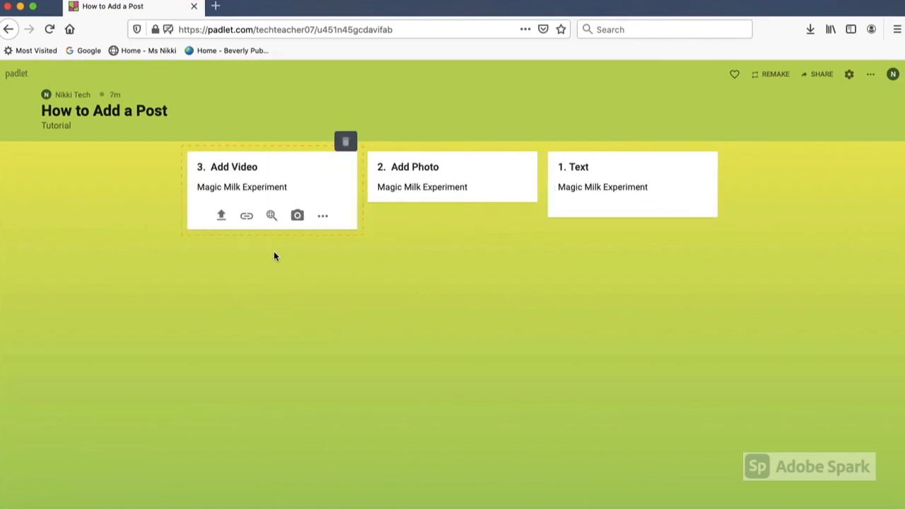
{"action": "mouse_move", "coordinate": [248, 178]}
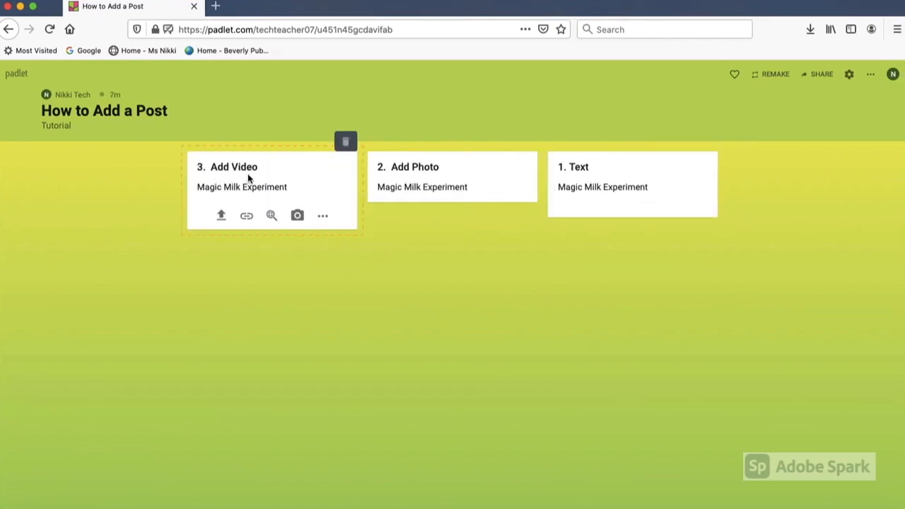
Upload the milk experiment video file from the computer to the '3. Add Video' post
{"action": "left_click", "coordinate": [222, 216]}
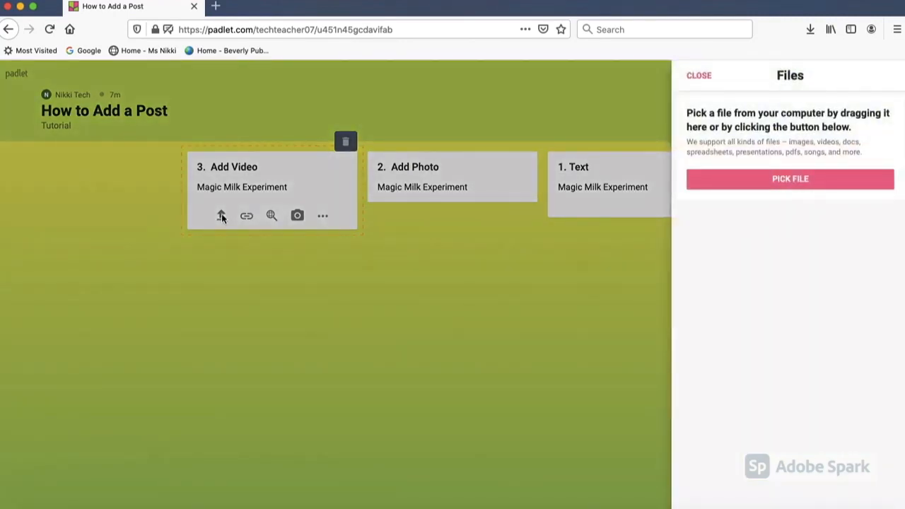
{"action": "left_click", "coordinate": [790, 178]}
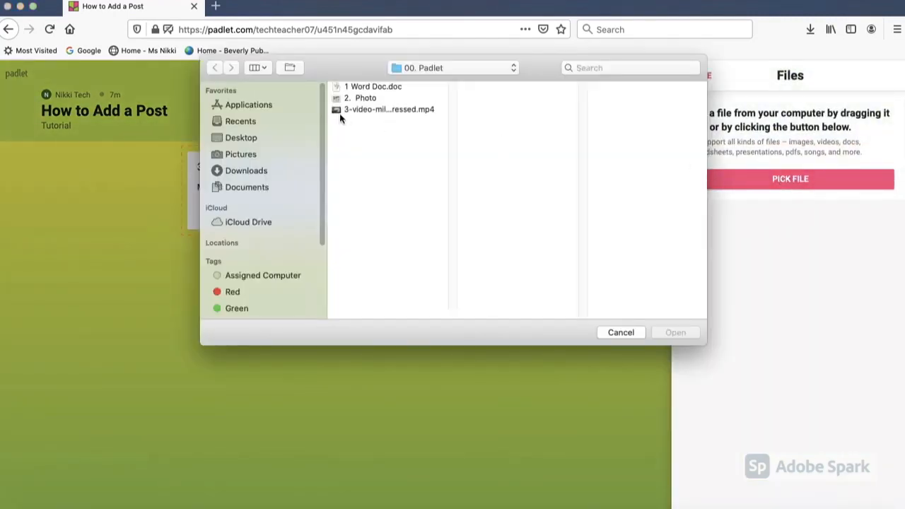
{"action": "left_click", "coordinate": [389, 109]}
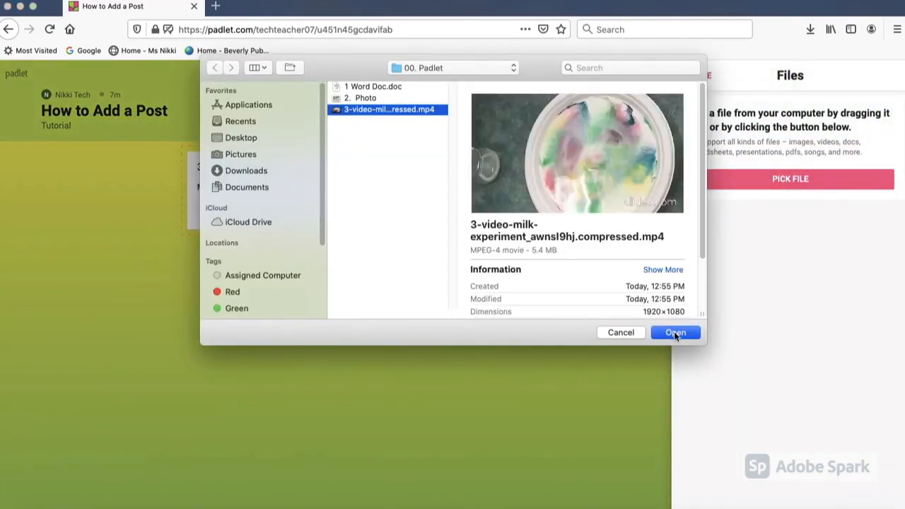
{"action": "left_click", "coordinate": [675, 333]}
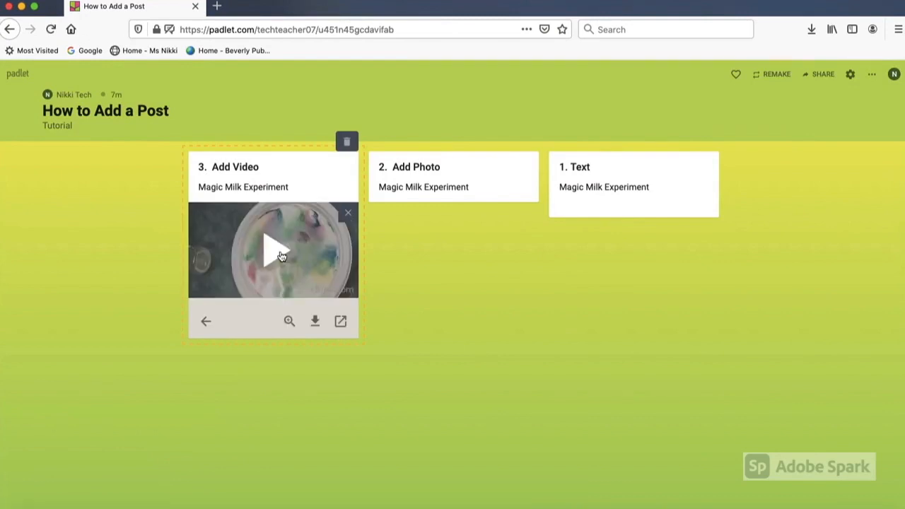
Play the uploaded video preview and open it in its own browser tab
{"action": "left_click", "coordinate": [272, 251]}
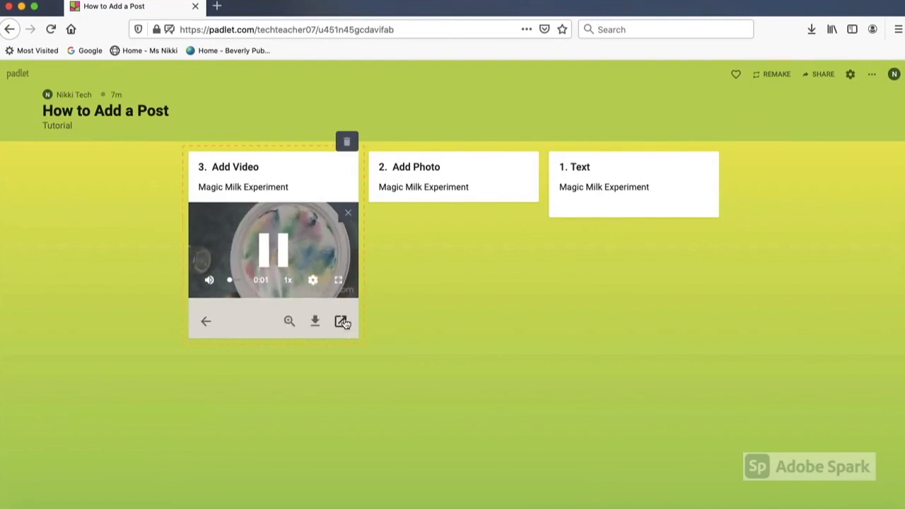
{"action": "left_click", "coordinate": [343, 321]}
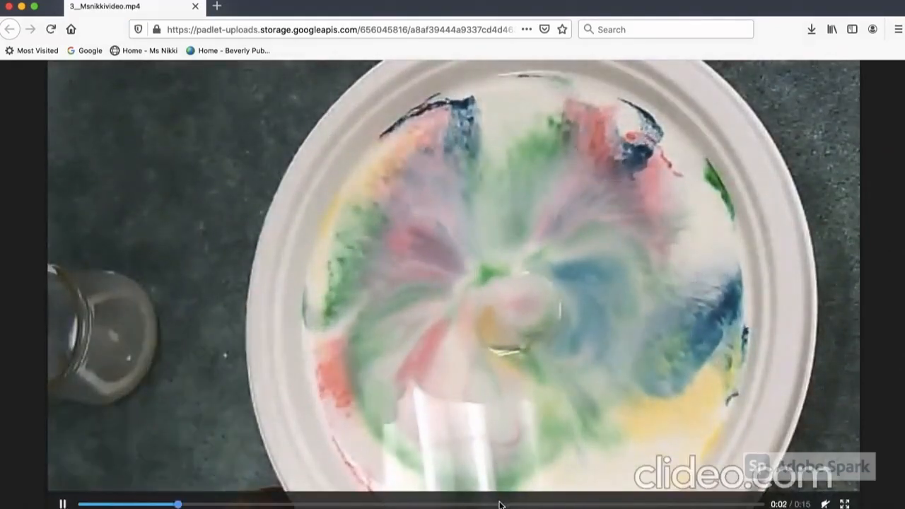
Skip ahead near the end of the video in its tab, then go back to the Padlet wall
{"action": "left_click", "coordinate": [523, 504]}
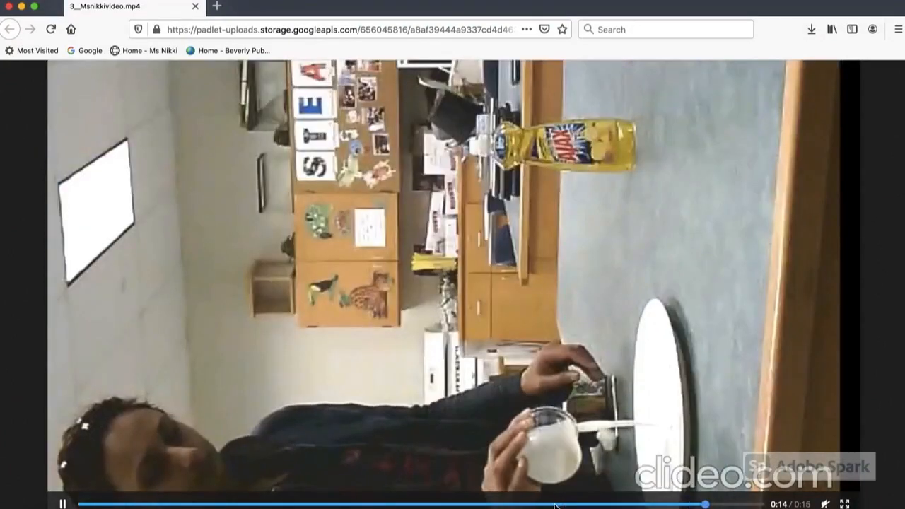
{"action": "left_click", "coordinate": [9, 29]}
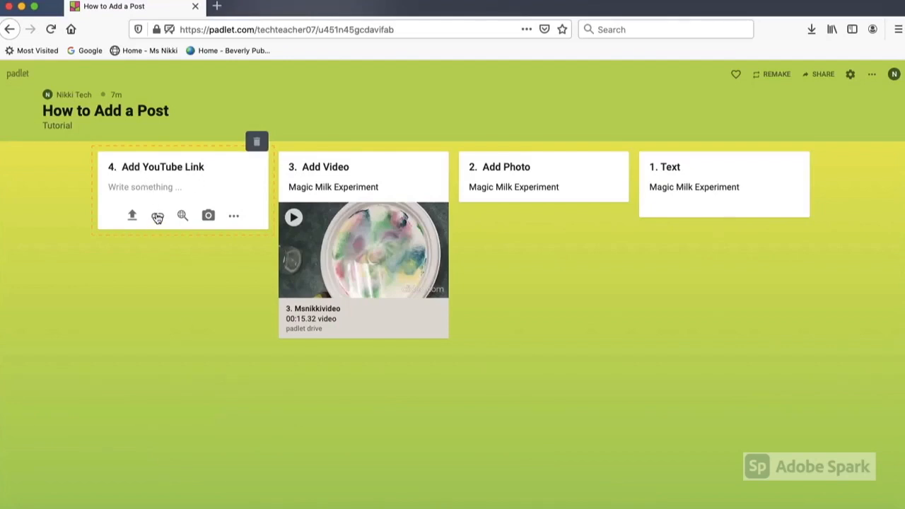
{"action": "left_click", "coordinate": [157, 215]}
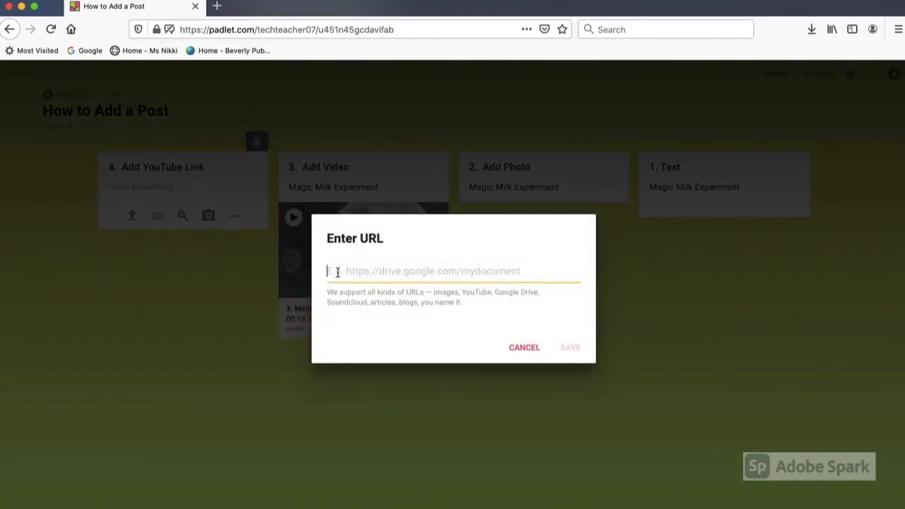
{"action": "type", "text": "https://www.youtube.com/watch?v=TKr4teIK68E&feature=emb_logo"}
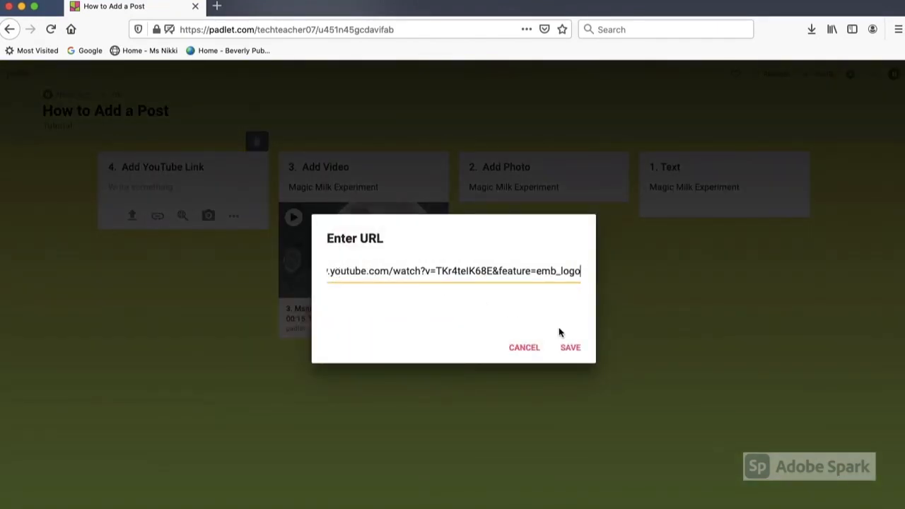
{"action": "left_click", "coordinate": [569, 347]}
{"action": "type", "text": "5. Other Attachment Features"}
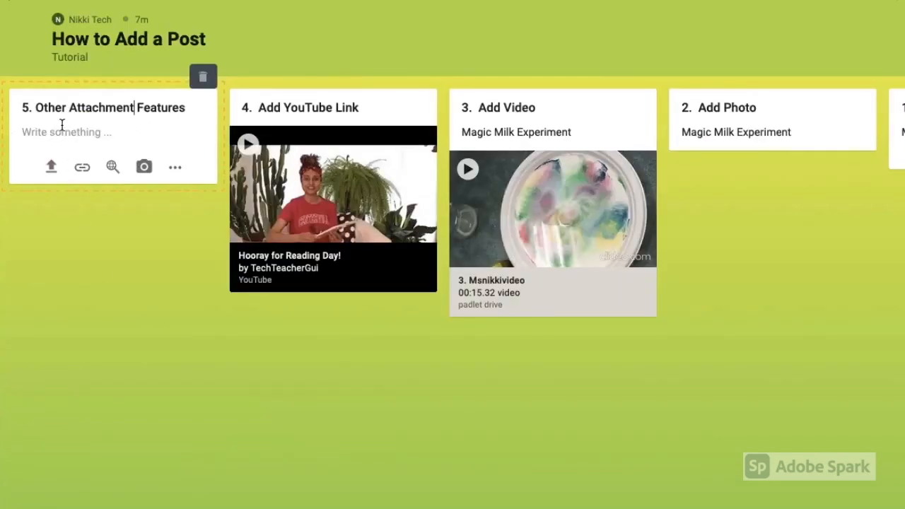
{"action": "mouse_move", "coordinate": [50, 167]}
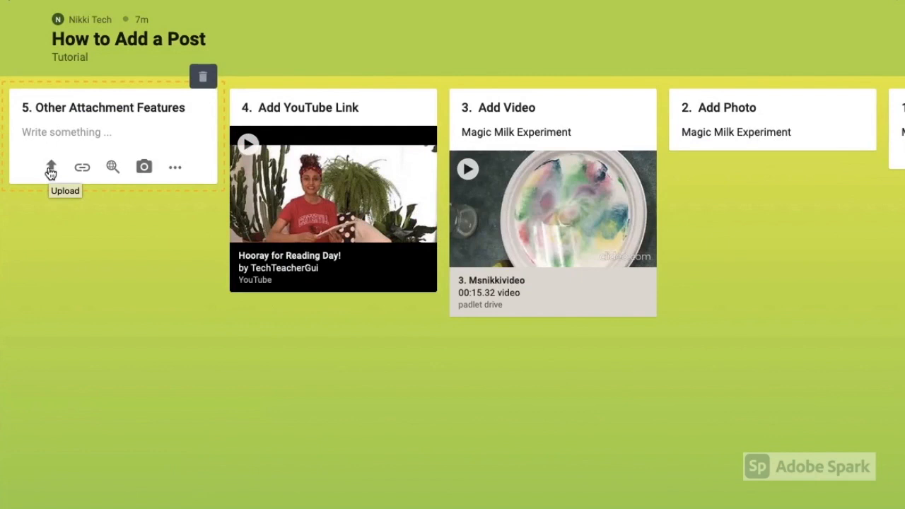
{"action": "mouse_move", "coordinate": [82, 172]}
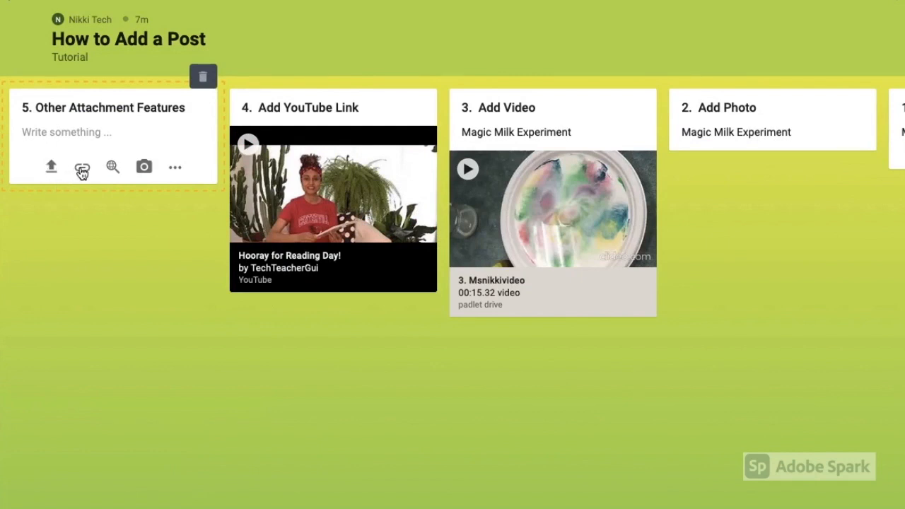
{"action": "mouse_move", "coordinate": [81, 166]}
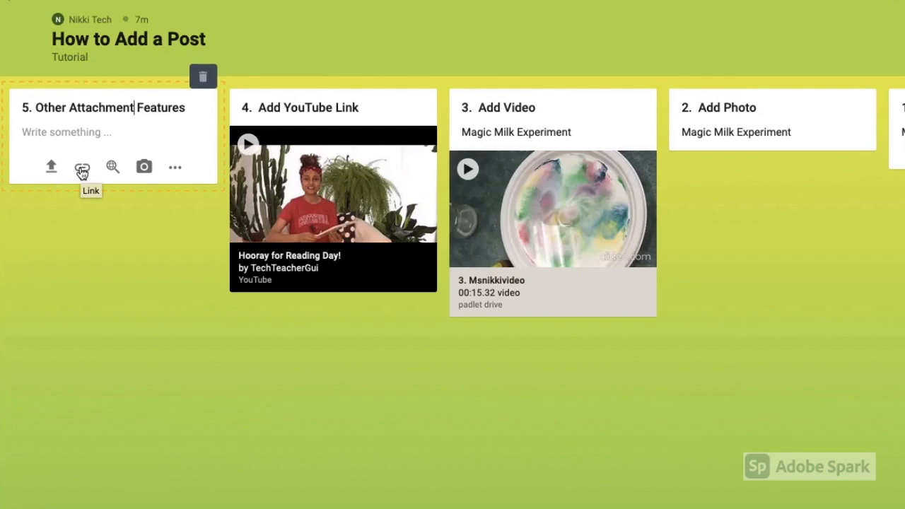
{"action": "mouse_move", "coordinate": [111, 169]}
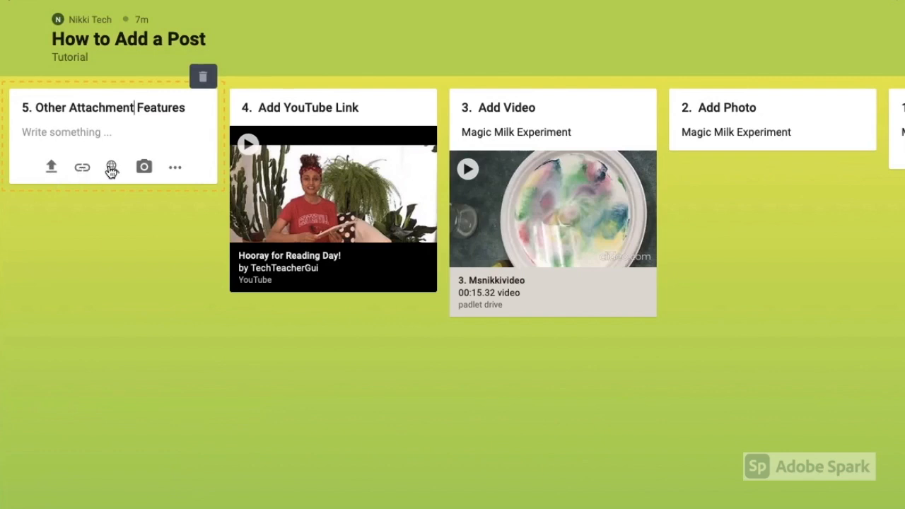
{"action": "mouse_move", "coordinate": [111, 167]}
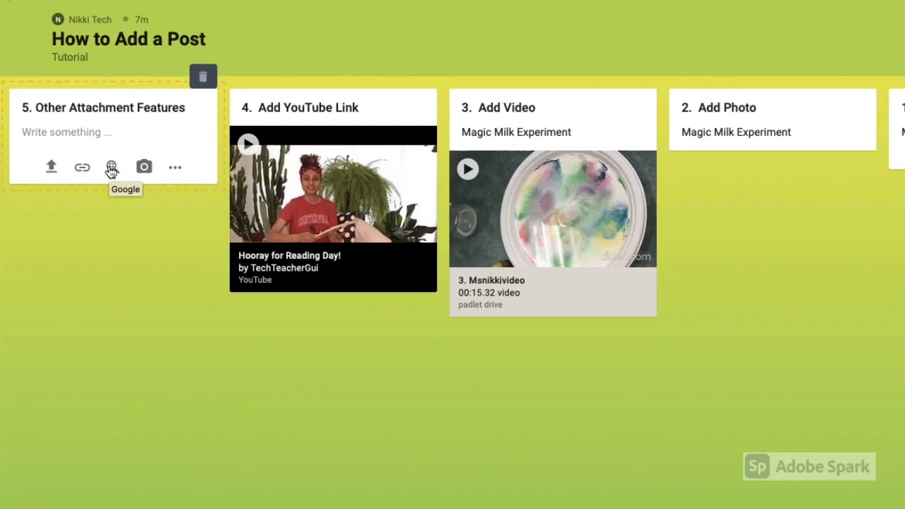
{"action": "mouse_move", "coordinate": [144, 167]}
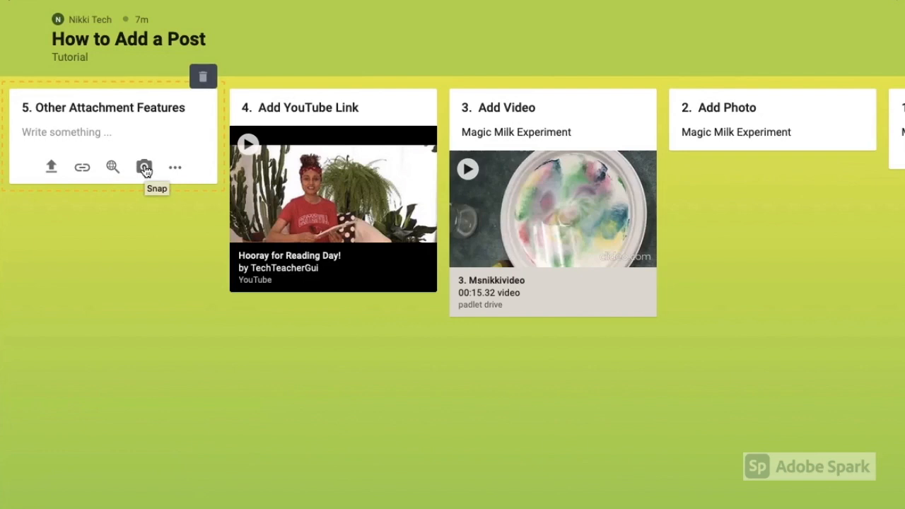
{"action": "mouse_move", "coordinate": [164, 200]}
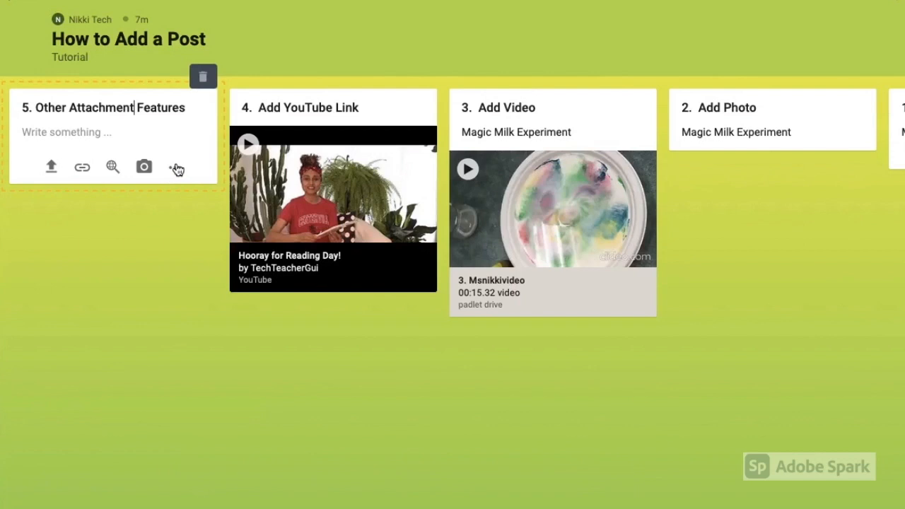
Expand the full attachment-type menu (Upload, Link, Google, Snap, Draw…) on post 5
{"action": "left_click", "coordinate": [173, 166]}
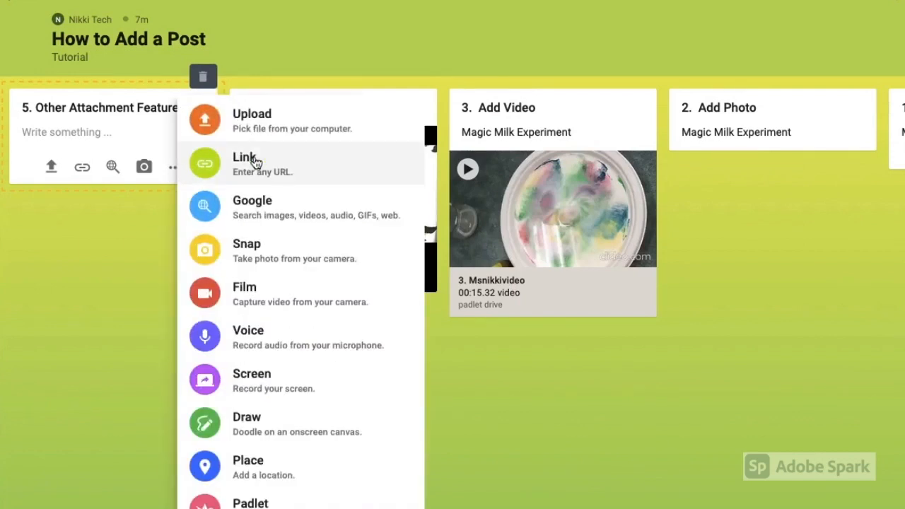
{"action": "mouse_move", "coordinate": [275, 290]}
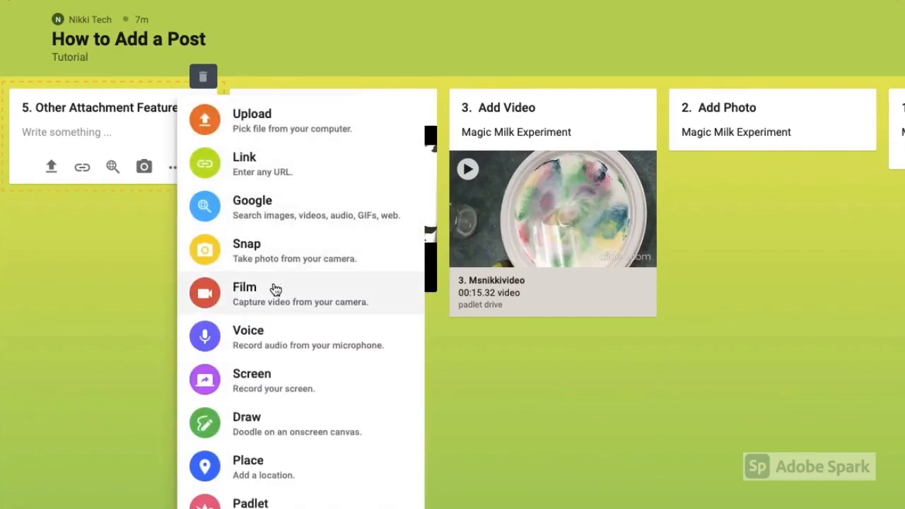
{"action": "mouse_move", "coordinate": [251, 502]}
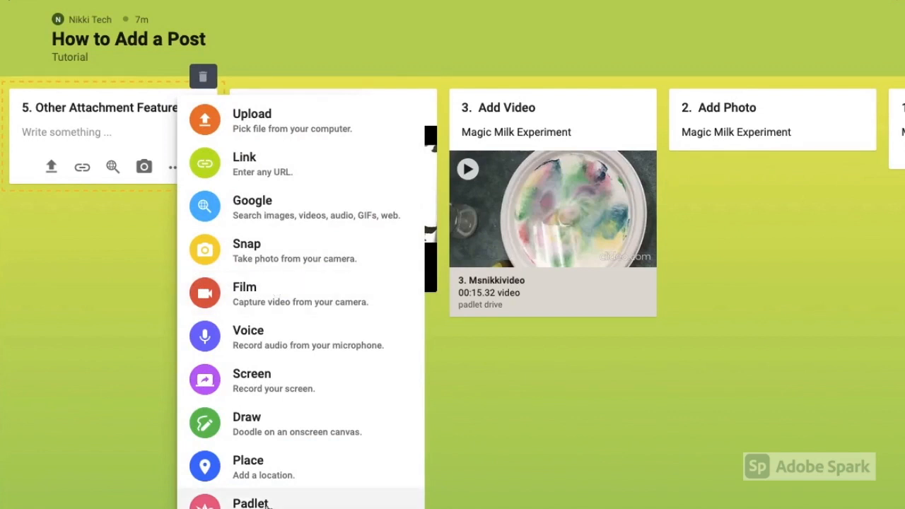
{"action": "mouse_move", "coordinate": [272, 427]}
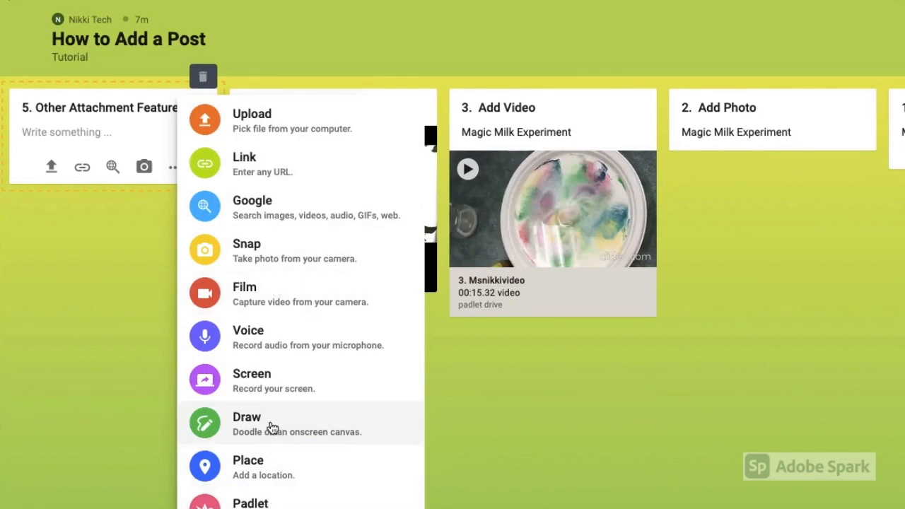
{"action": "mouse_move", "coordinate": [263, 425]}
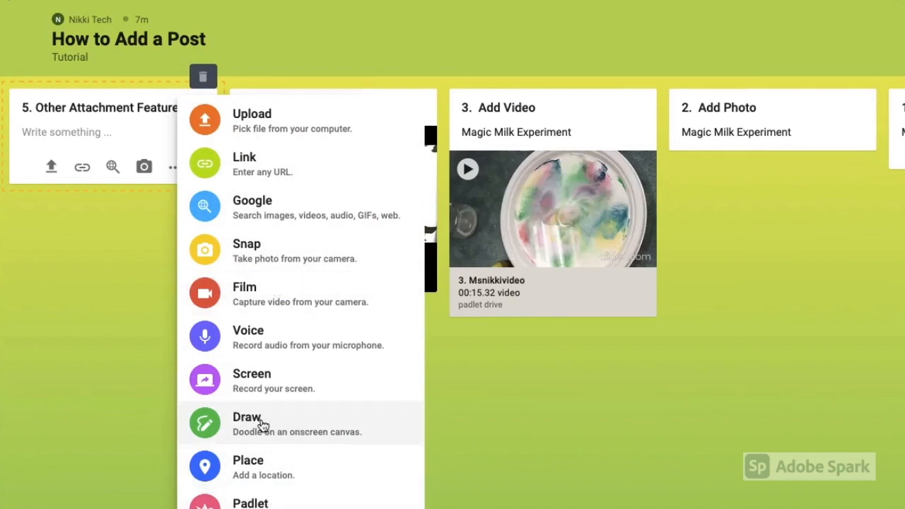
Start a Draw attachment, pick the red colour, and sketch a heart in the canvas centre
{"action": "left_click", "coordinate": [247, 423]}
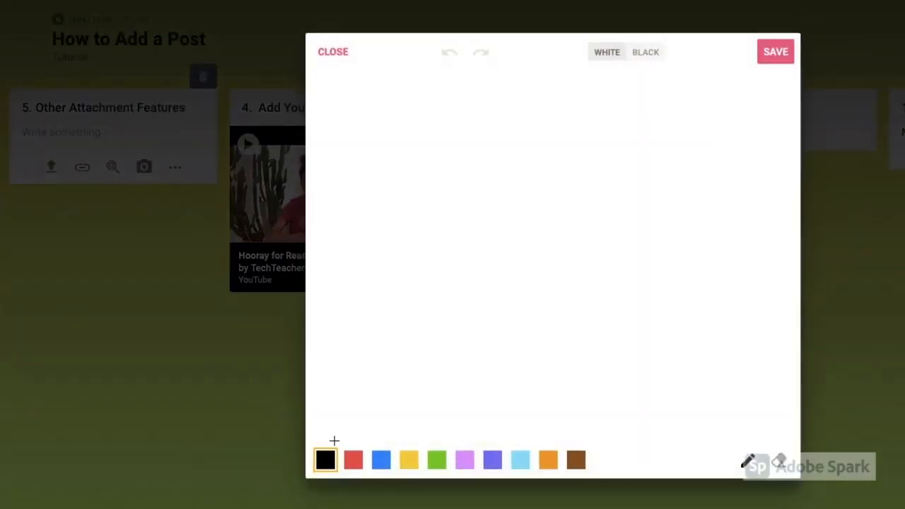
{"action": "left_click", "coordinate": [353, 460]}
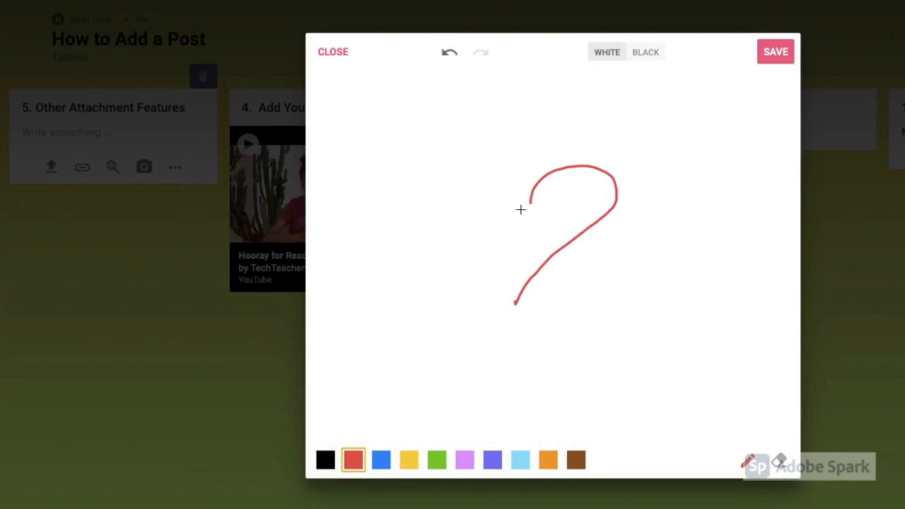
{"action": "left_click_drag", "start_coordinate": [520, 209], "coordinate": [516, 301]}
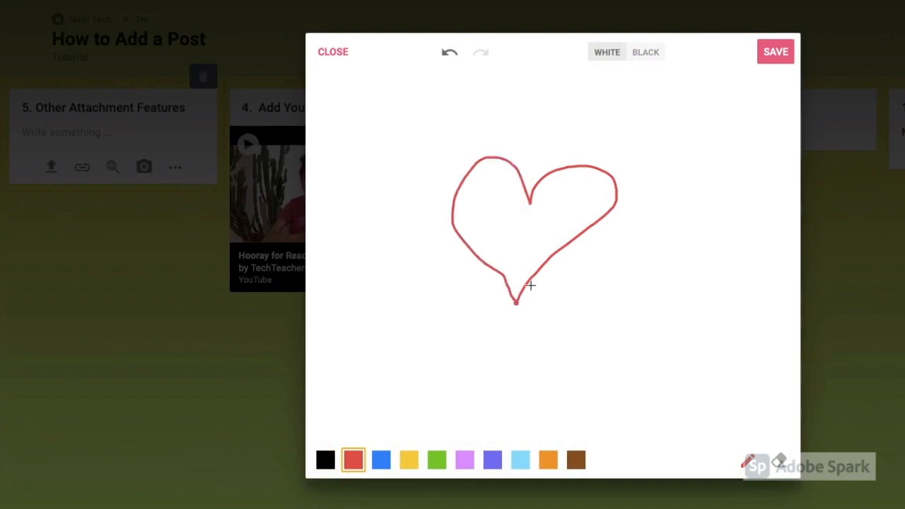